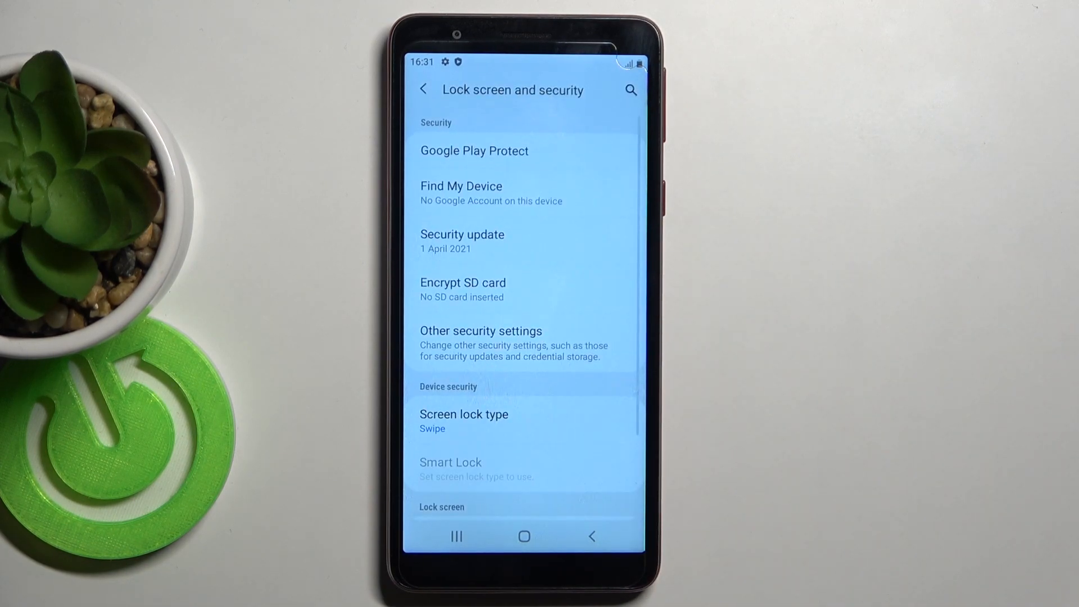
Step: Go to Other security settings and open the SIM card lock page
left_click(480, 331)
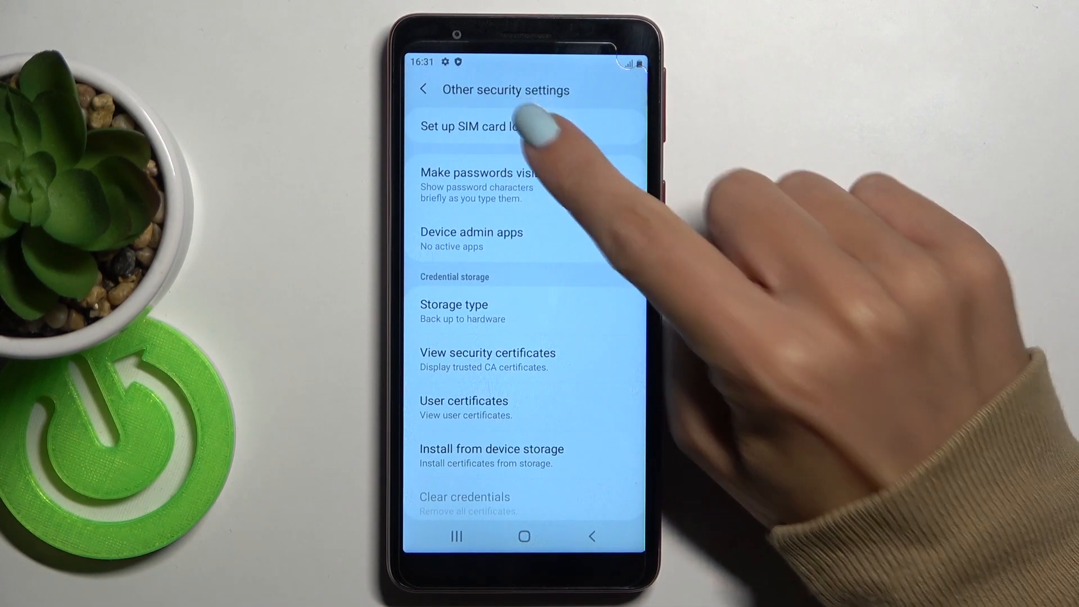
left_click(471, 126)
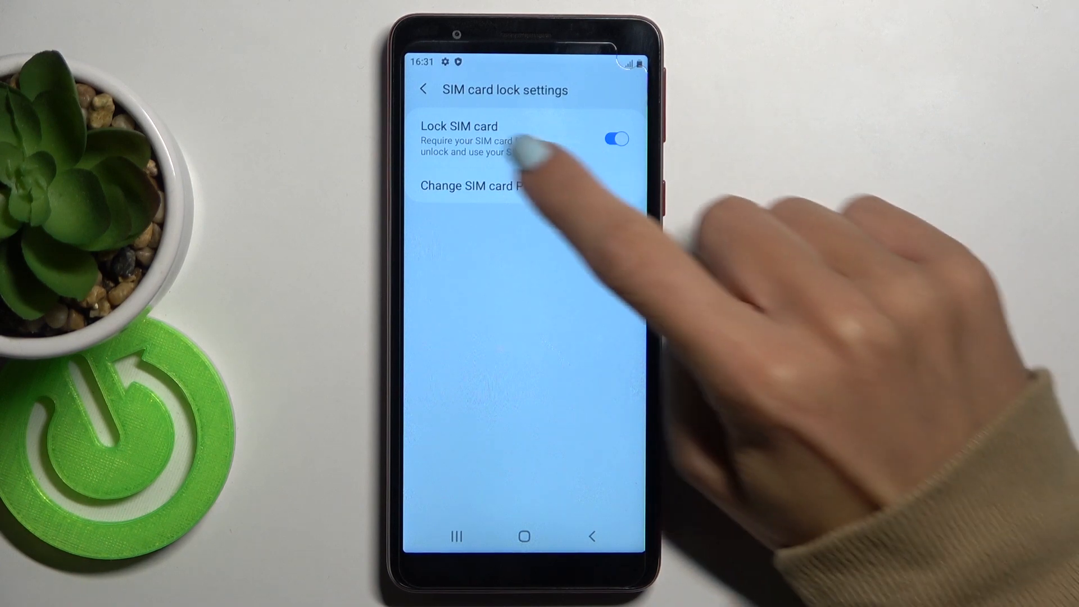
Step: Start Change SIM card PIN and submit the current PIN on the keypad
left_click(614, 139)
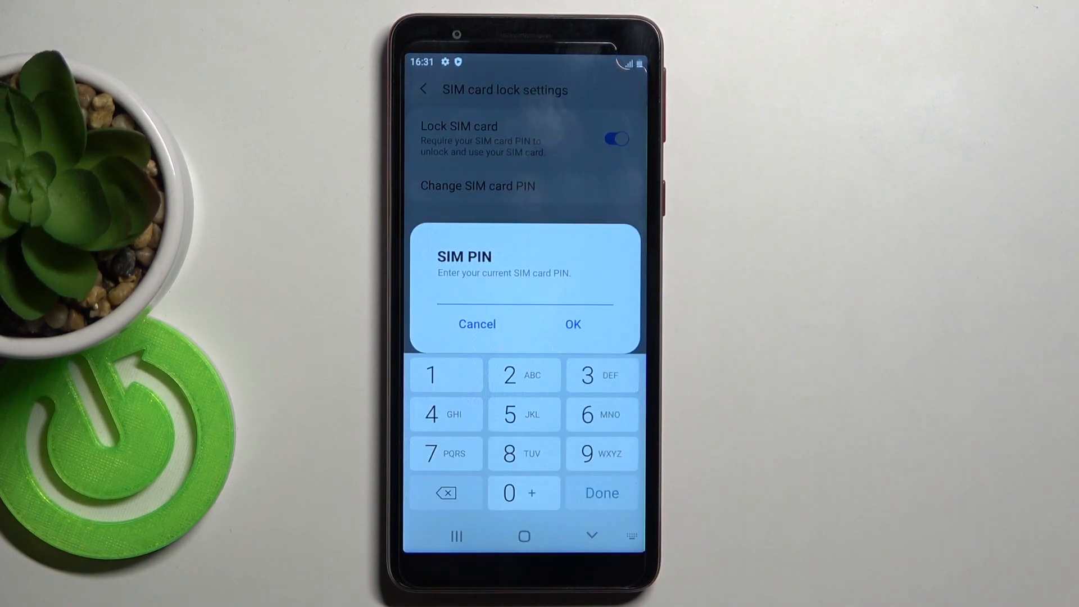
left_click(508, 375)
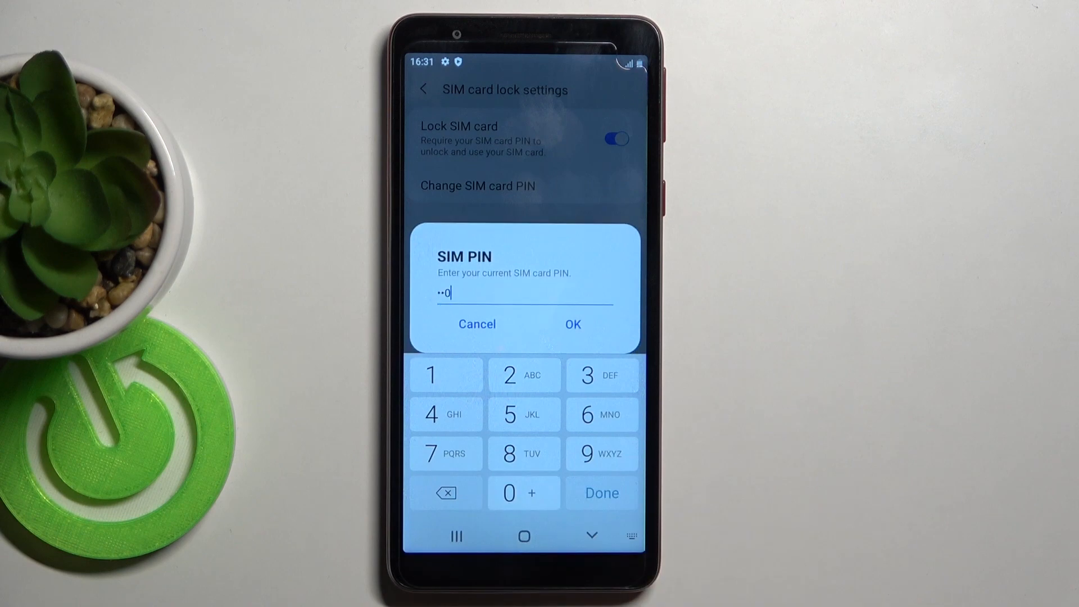
left_click(524, 413)
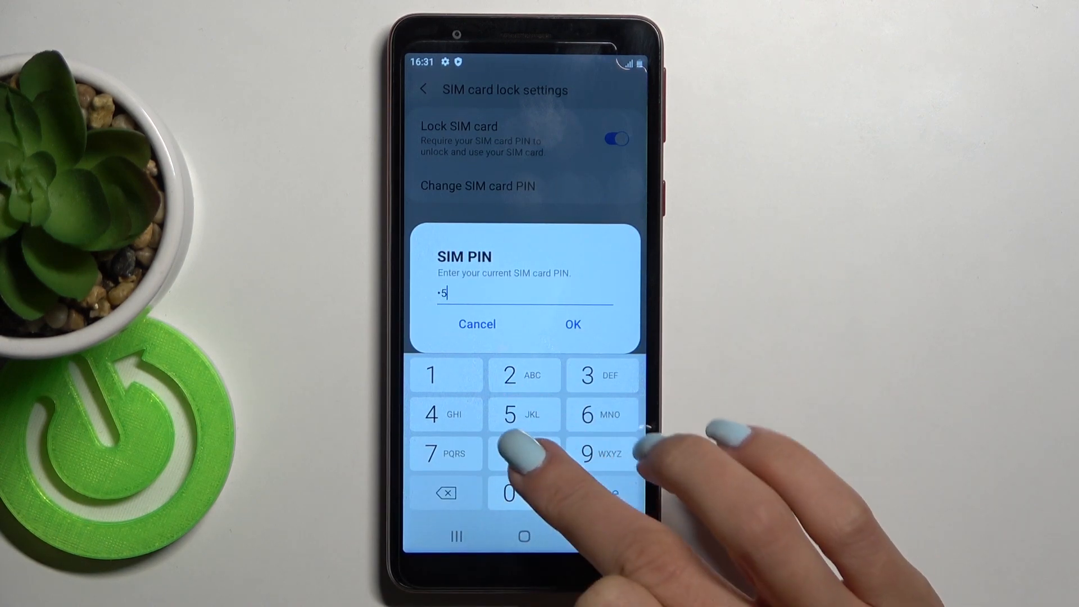
left_click(572, 324)
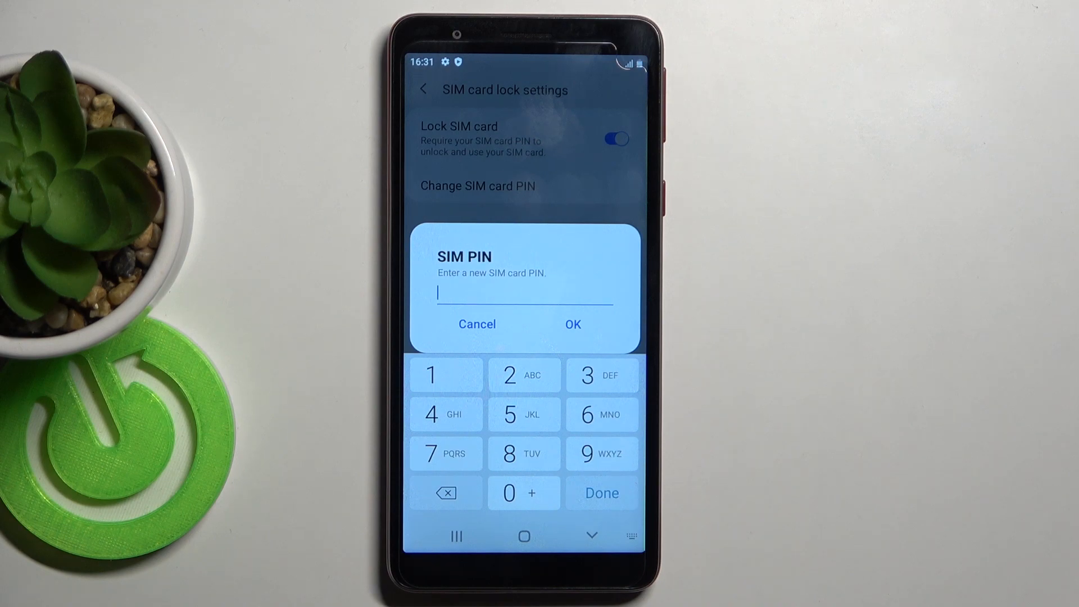
Step: Enter the new SIM card PIN and submit it
left_click(432, 374)
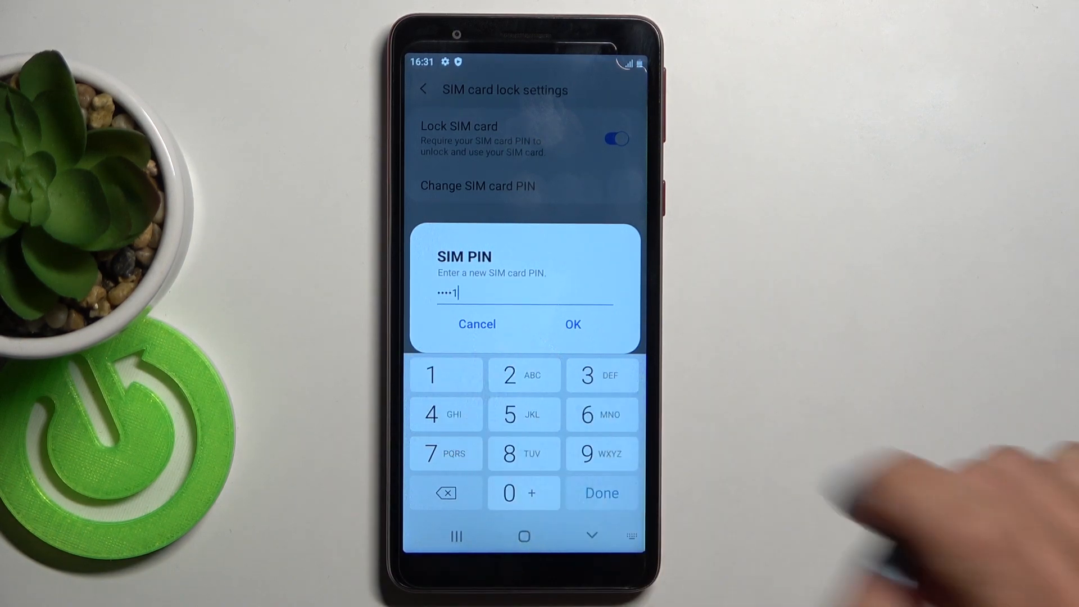
left_click(444, 493)
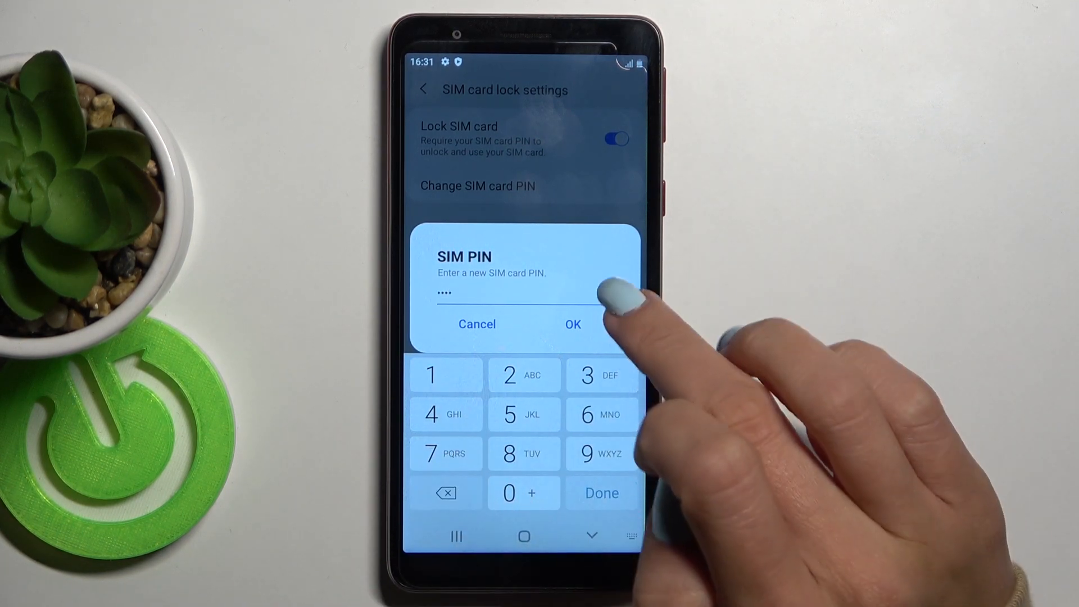
left_click(572, 324)
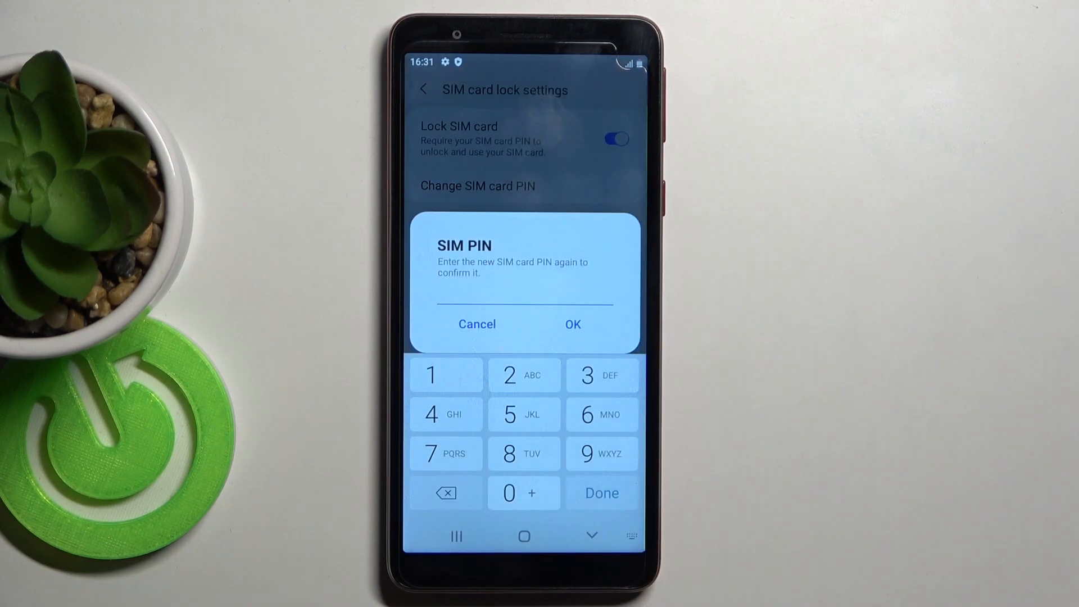
Step: Re-enter the new PIN to confirm it, then return to the home screen
left_click(432, 414)
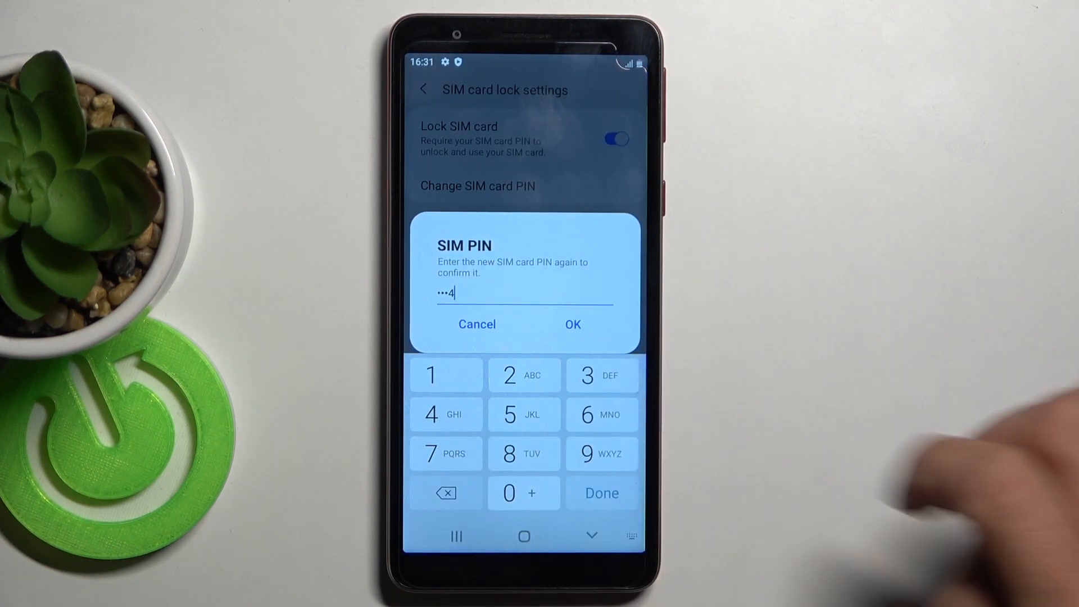
left_click(431, 375)
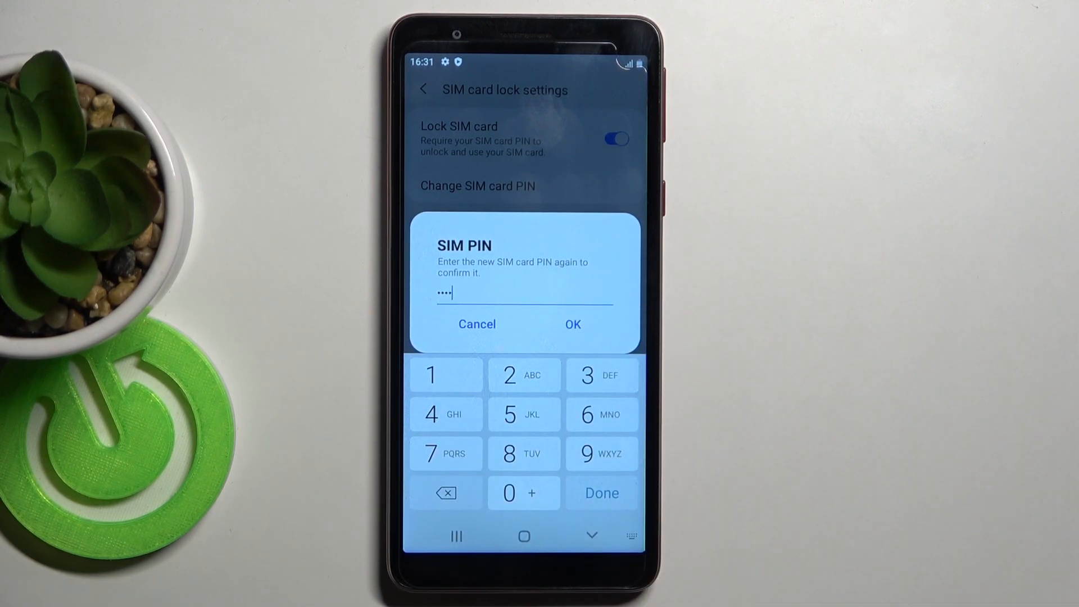
left_click(572, 324)
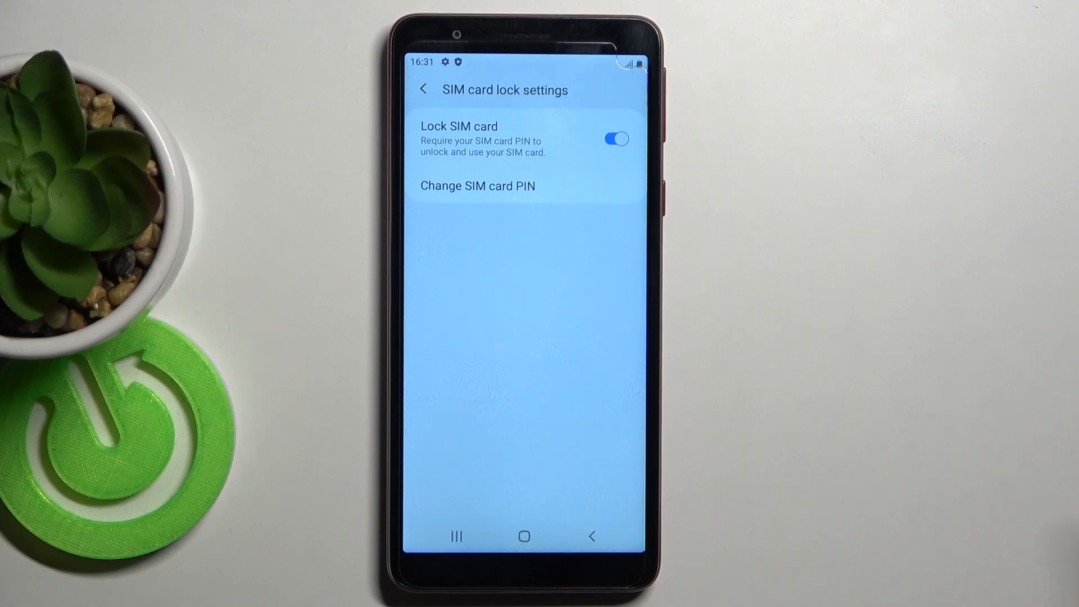
left_click(523, 536)
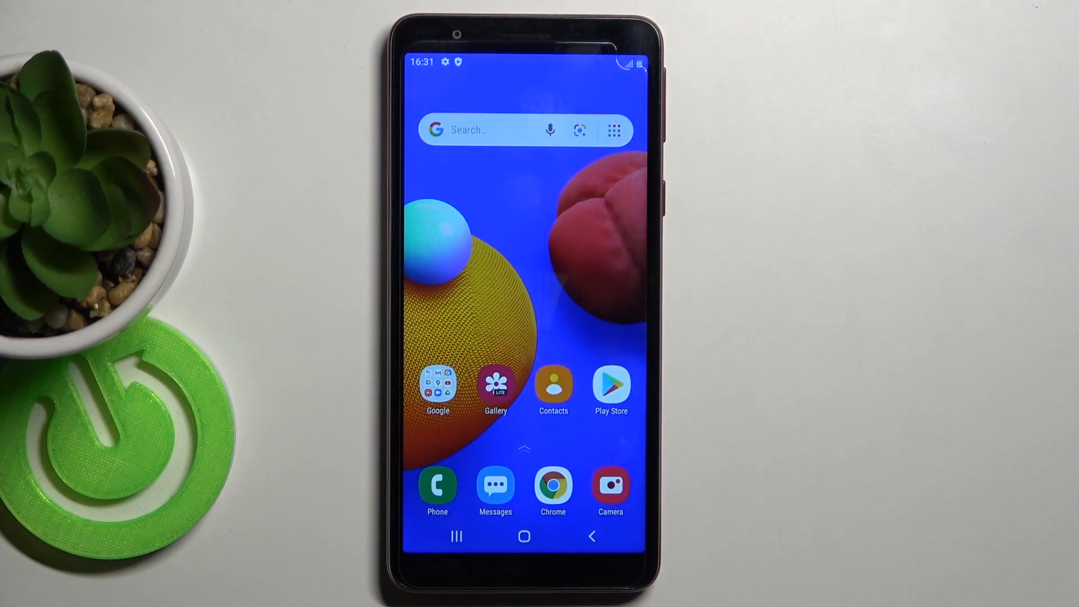